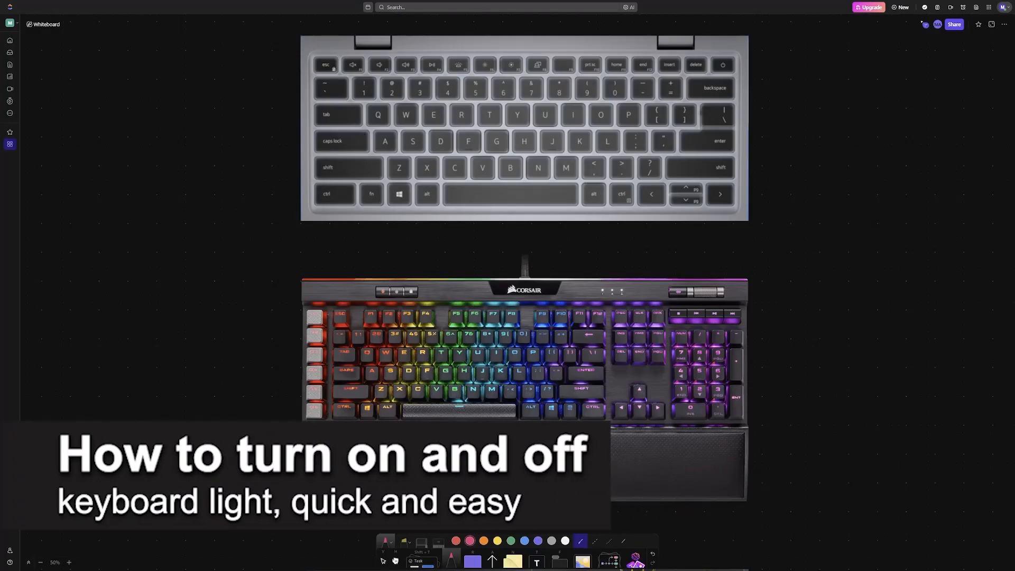
mouse_move(966, 326)
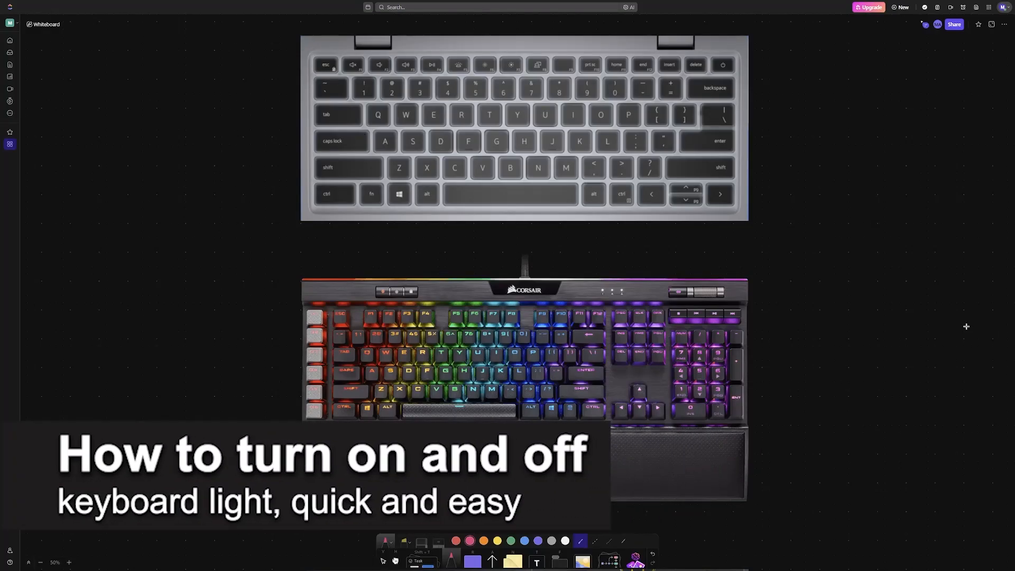
mouse_move(793, 251)
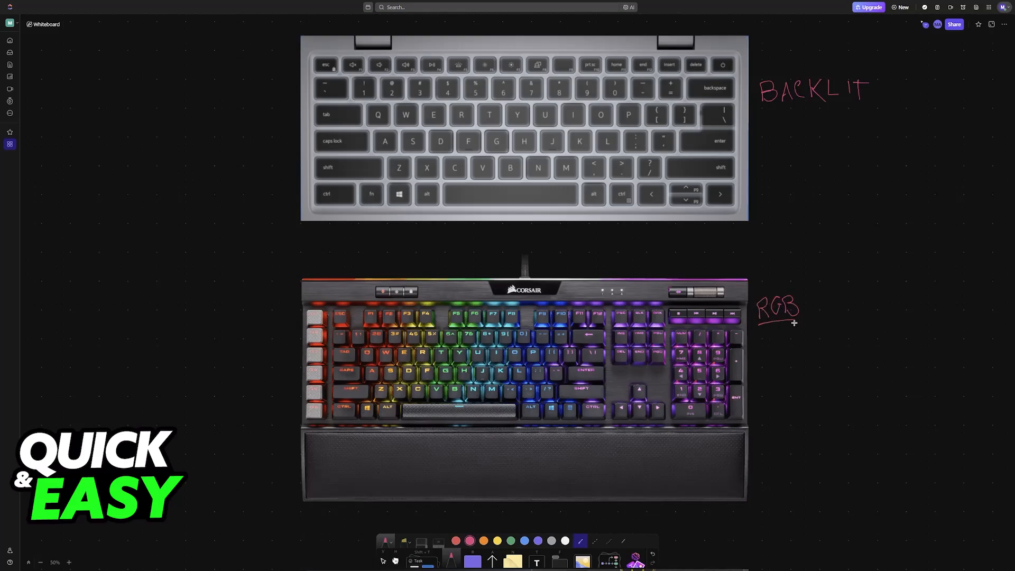
left_click_drag(765, 109, 869, 109)
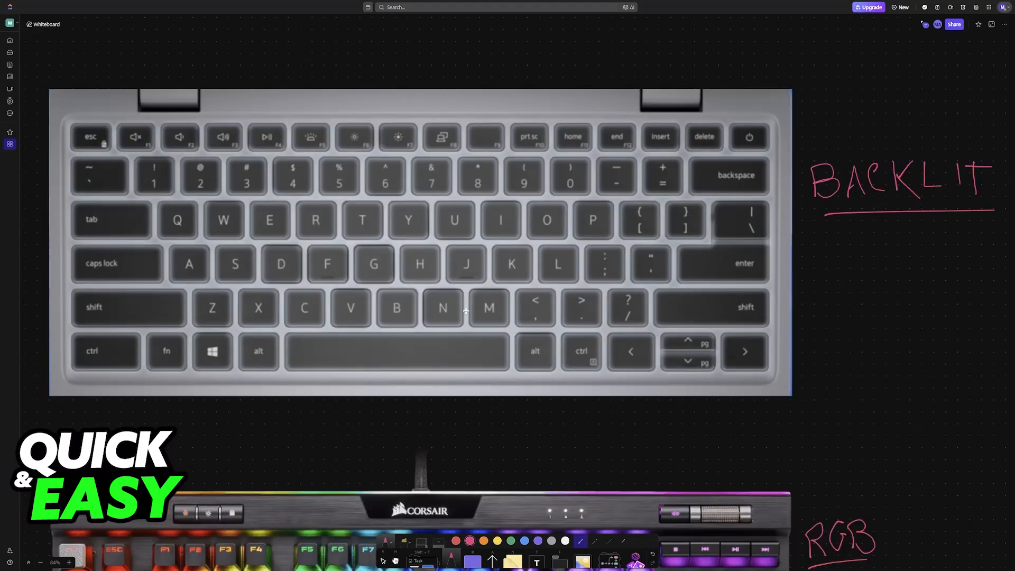
mouse_move(715, 157)
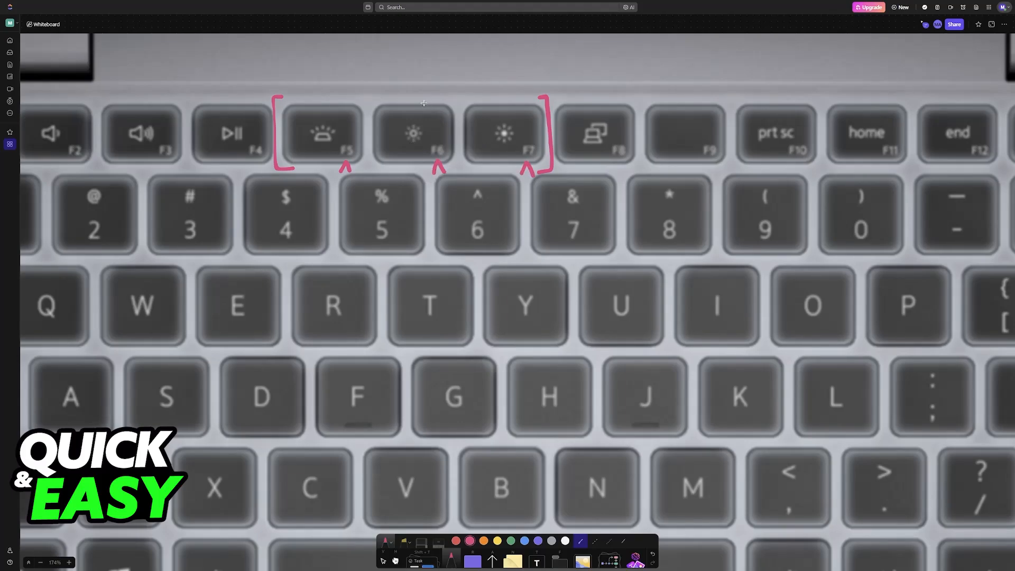
mouse_move(446, 78)
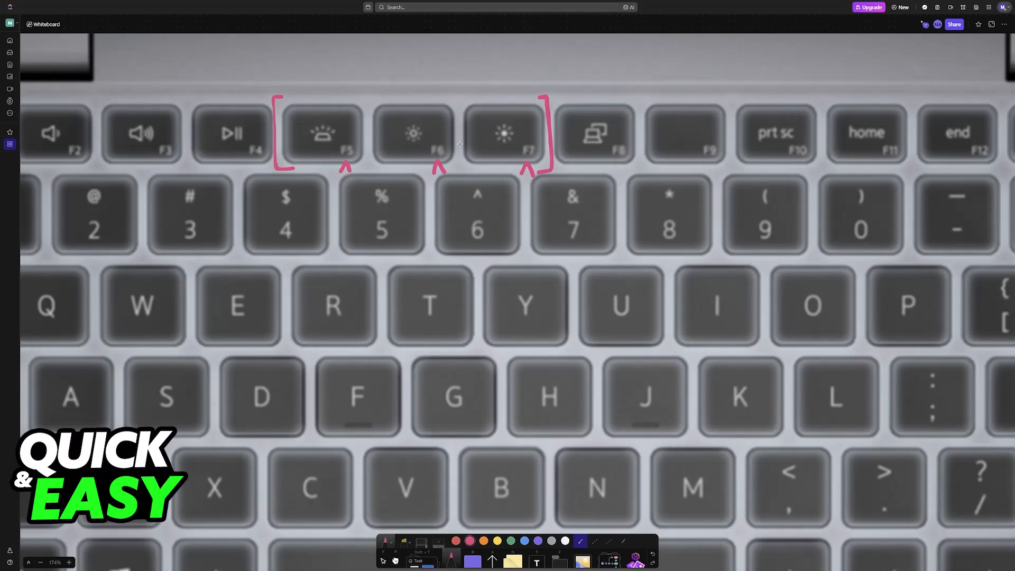
mouse_move(318, 149)
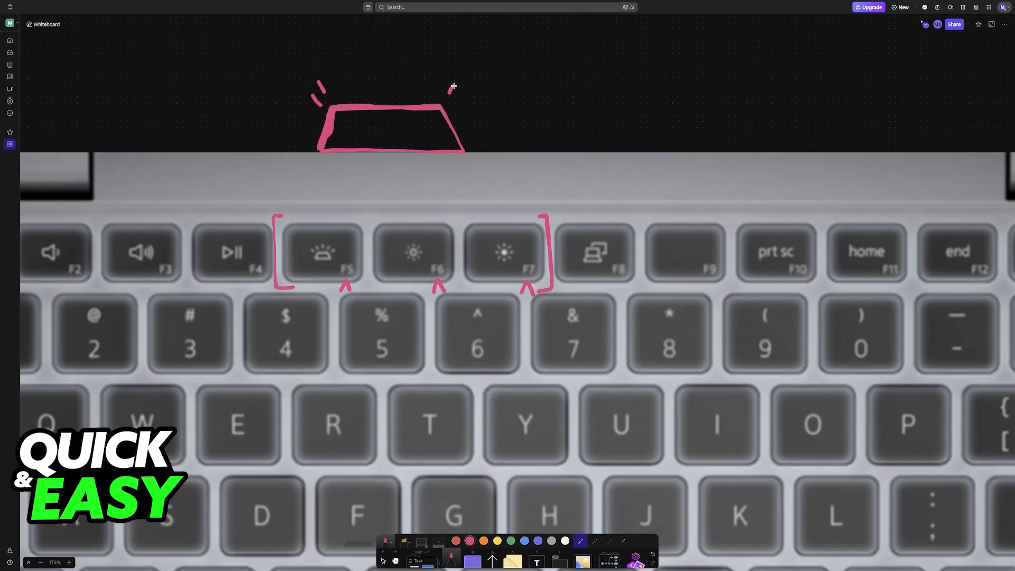
- Pen-draw grid lines through the pink keyboard sketch, then zoom out
left_click_drag(337, 107, 336, 146)
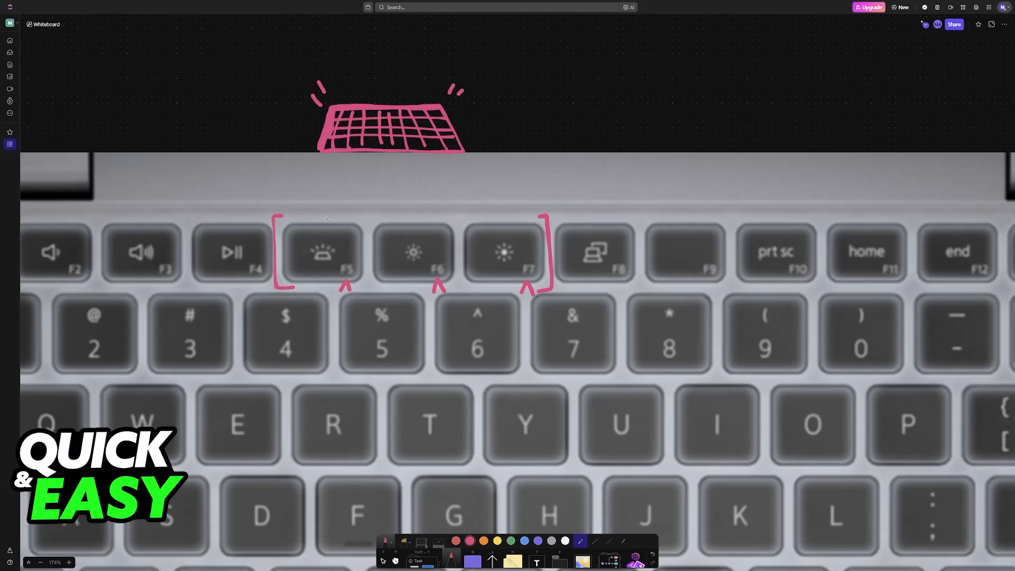
scroll("down", 3)
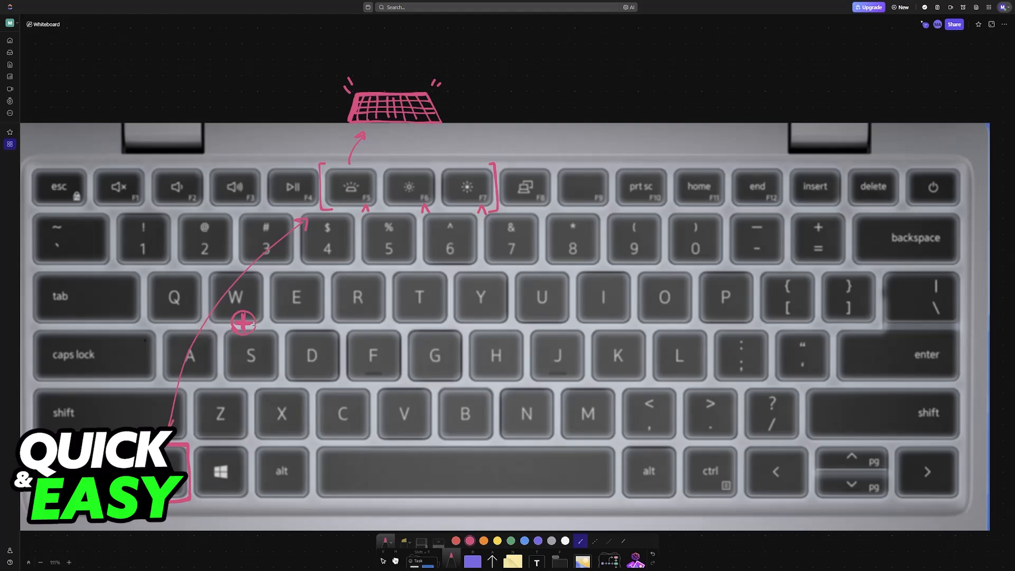
mouse_move(425, 321)
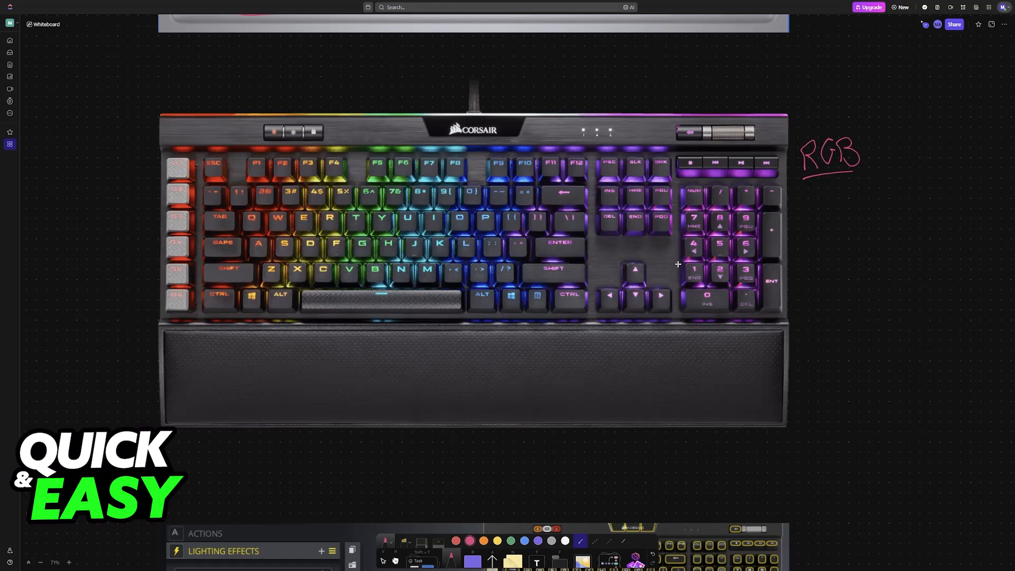
mouse_move(464, 316)
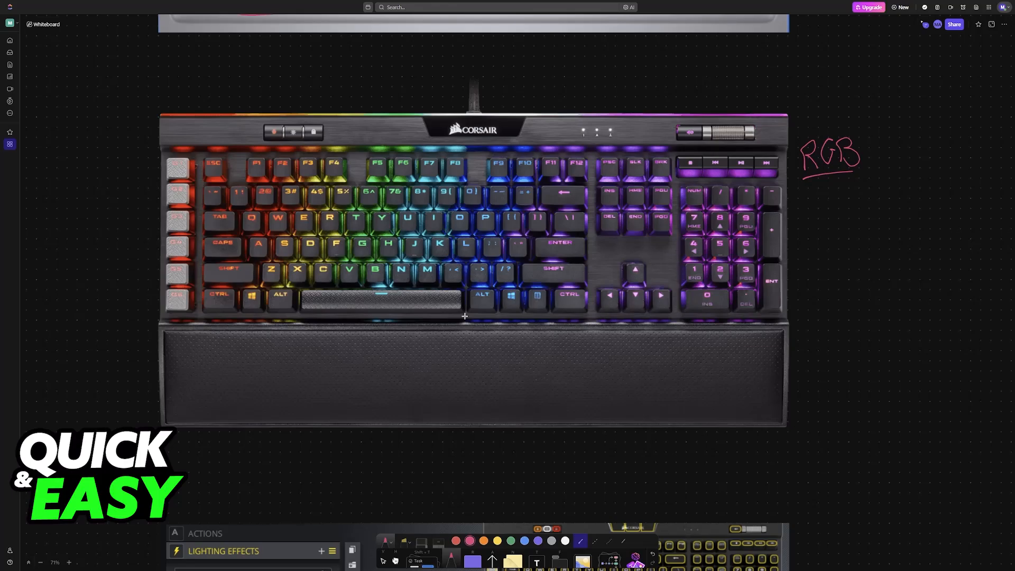
mouse_move(548, 305)
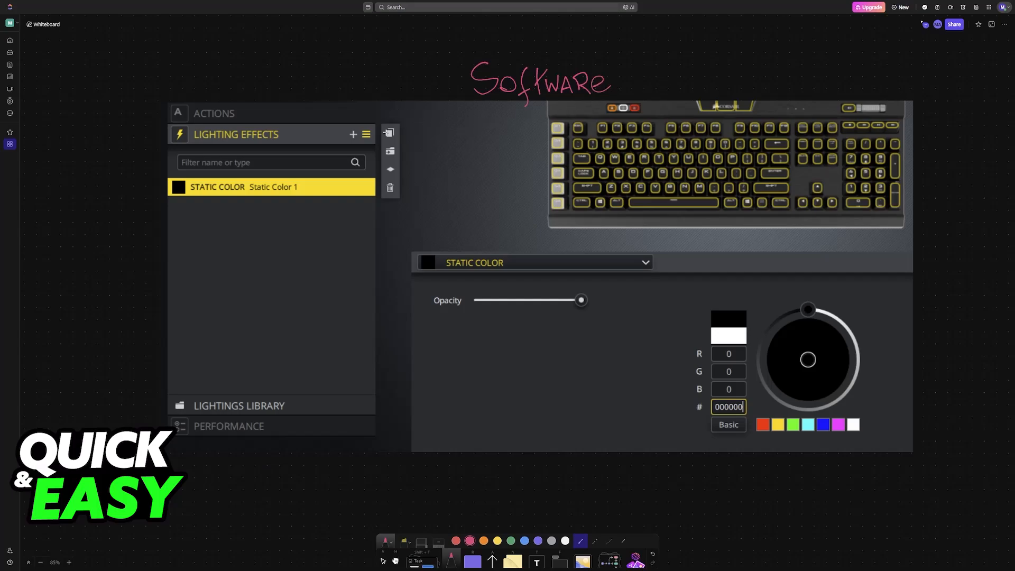
- Draw a curved pink double-headed arrow from the Static Color entry to its settings panel
left_click_drag(253, 214, 405, 262)
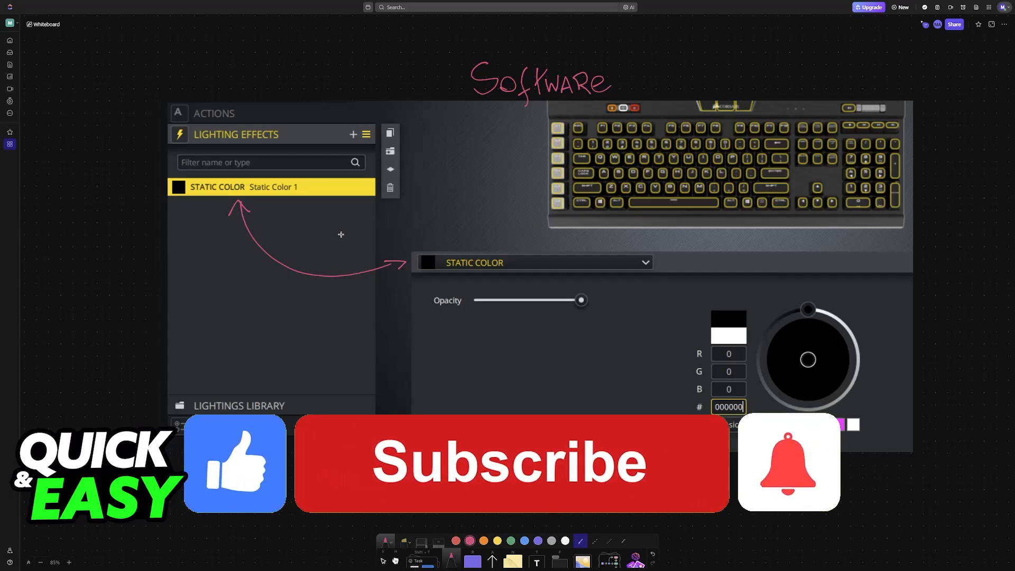
left_click(510, 463)
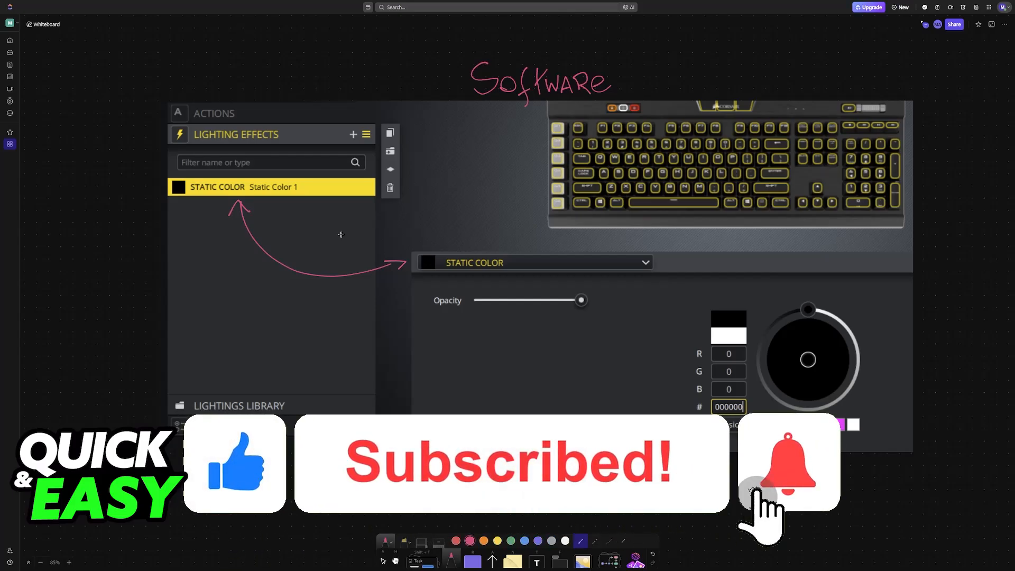